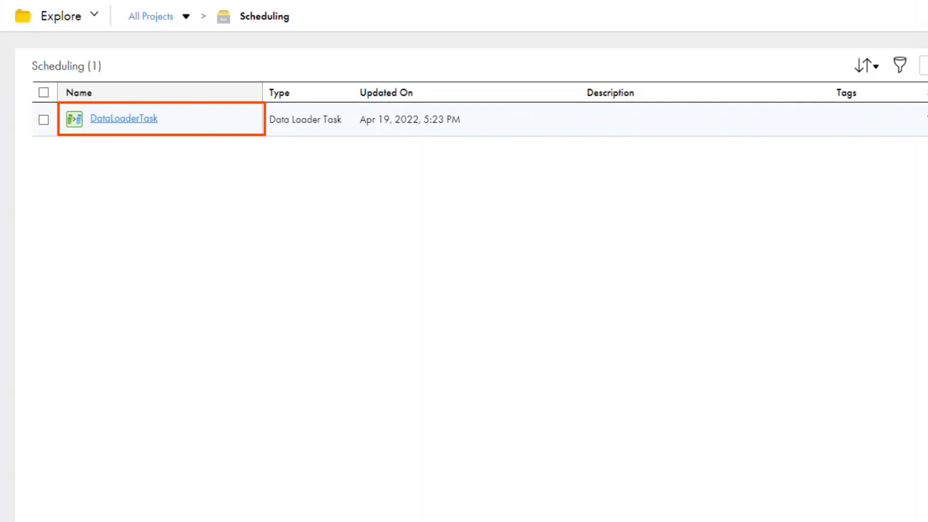
Step: Open DataLoaderTask from the Scheduling folder on its Let's Go! page
click(122, 118)
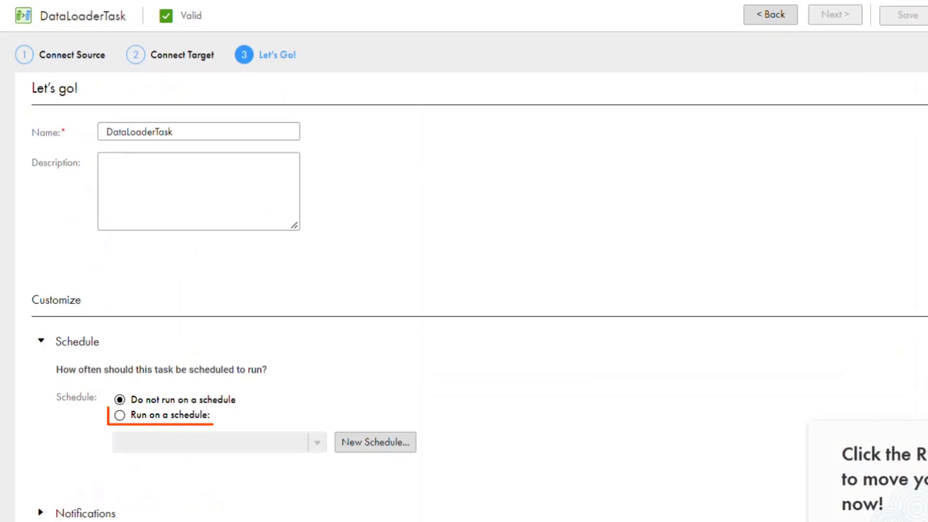
Step: Set the task to run on a schedule and start a blank new schedule
click(120, 415)
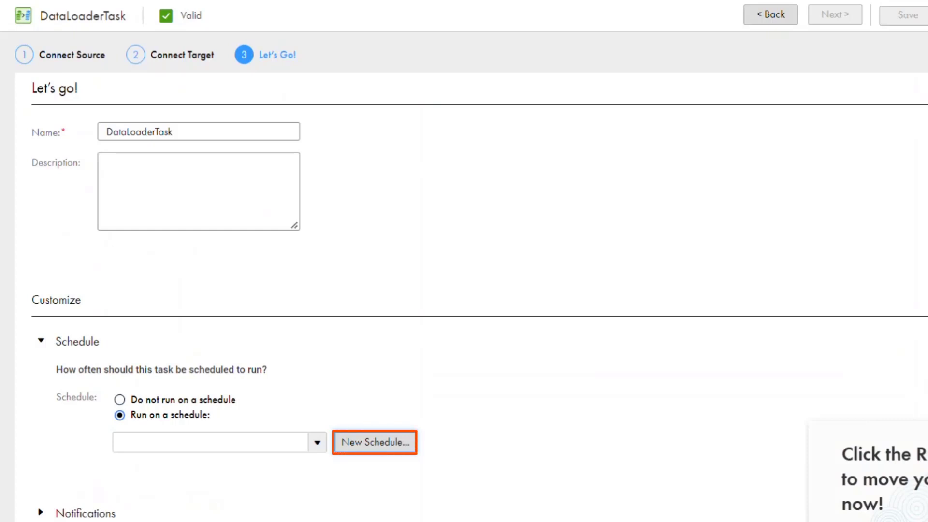
click(374, 442)
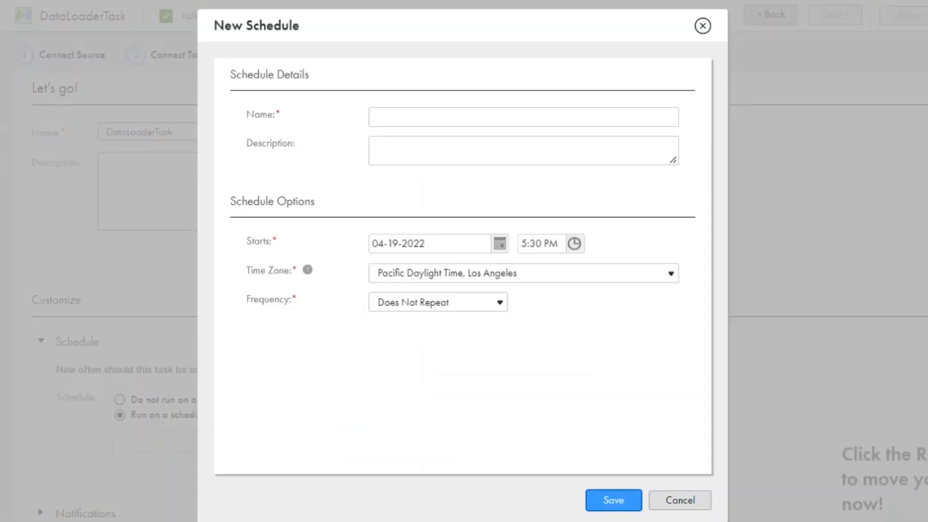
Step: Name the schedule 'Every Friday Night' starting 04-22-2022 at 6:00 PM
text(Every F)
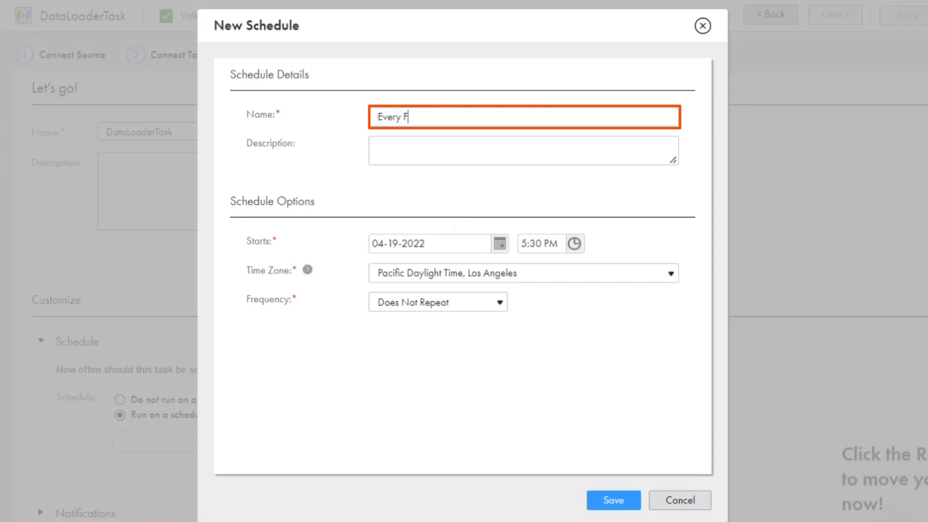
text(riday Night)
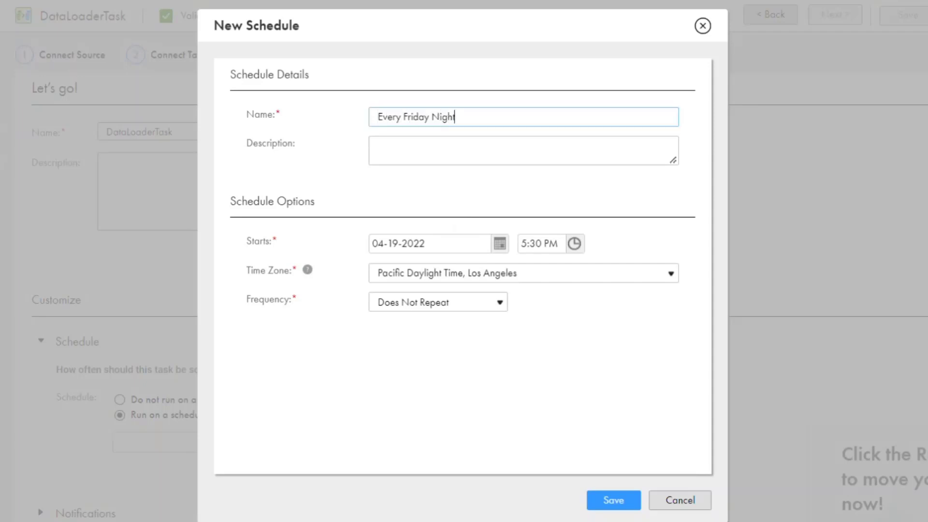
click(499, 244)
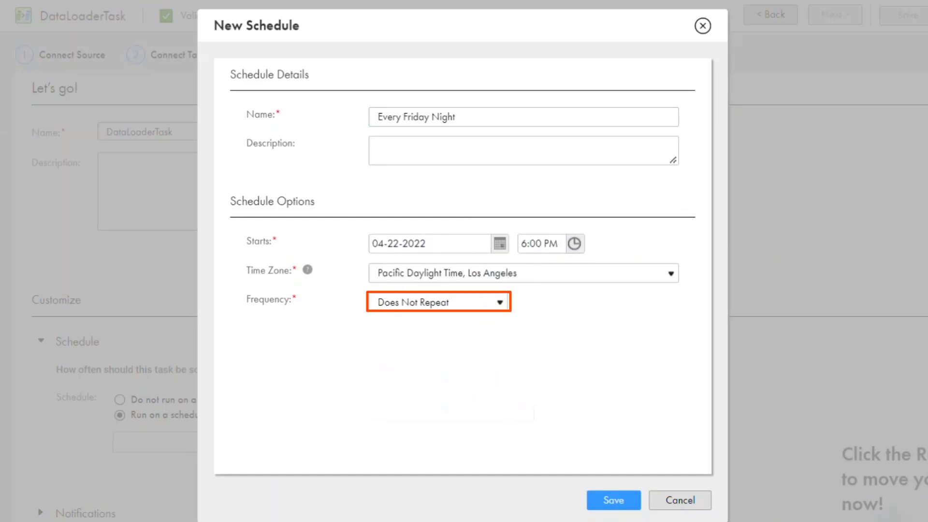
click(438, 301)
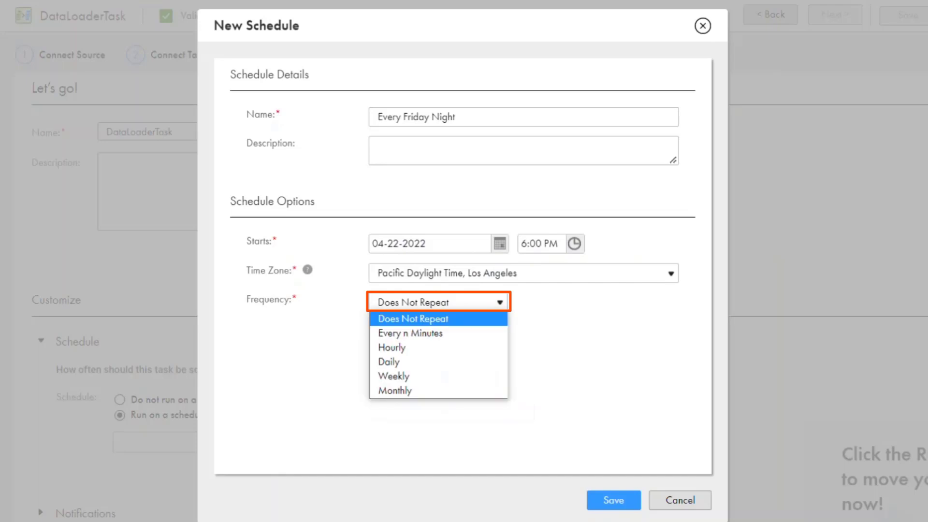
Step: Make the schedule repeat weekly on Friday until a calendar-picked end date, and save it
click(393, 376)
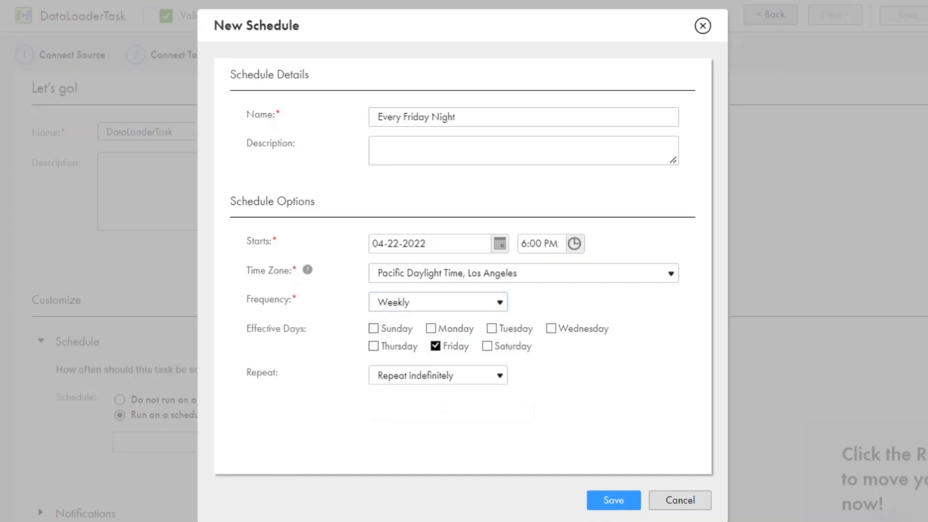
click(437, 375)
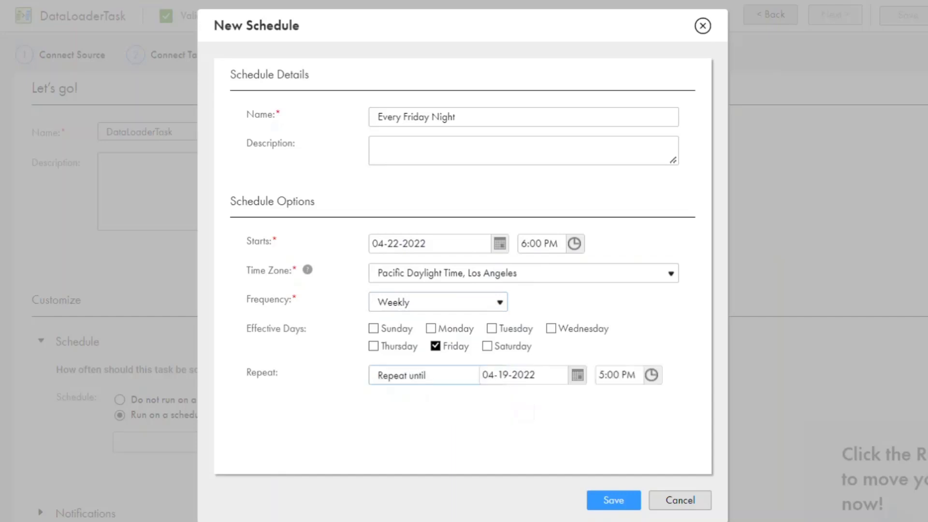
click(576, 375)
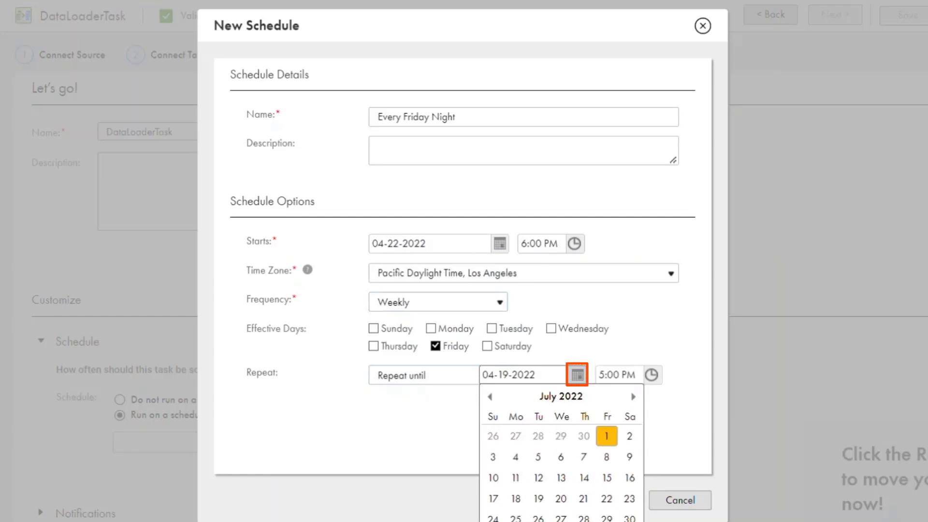
click(605, 498)
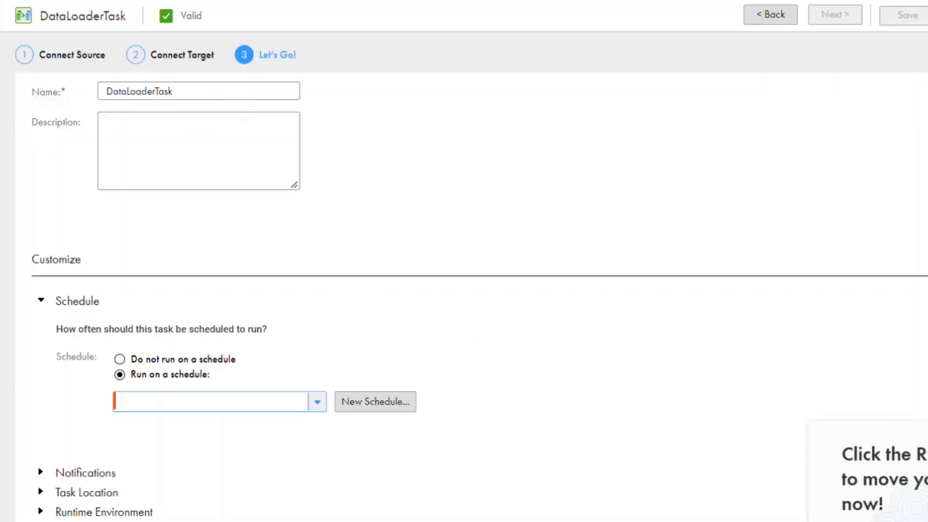
Step: Assign the Every Friday Night schedule to DataLoaderTask
click(317, 401)
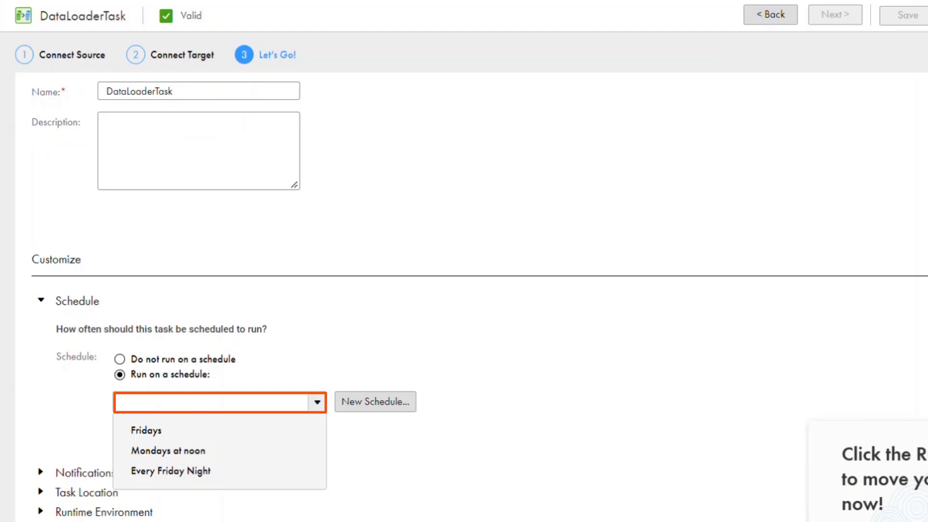
click(170, 471)
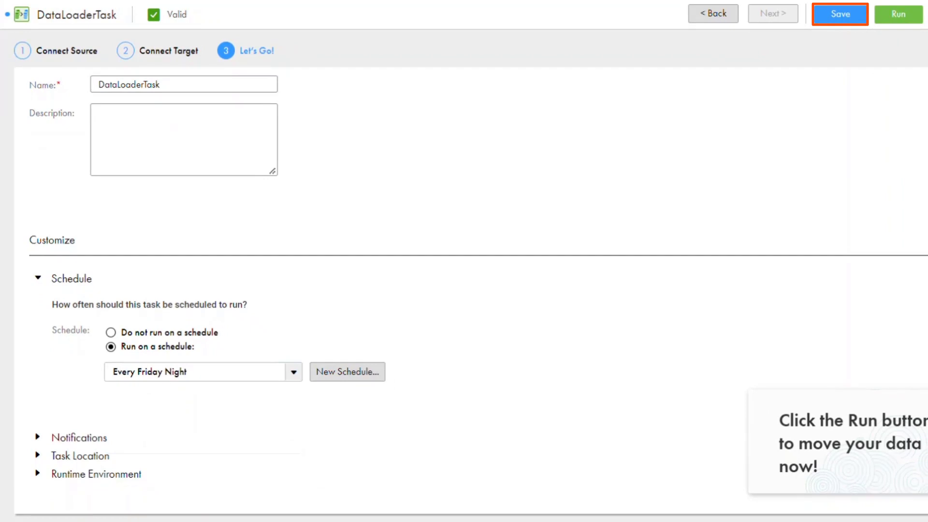
Step: Save DataLoaderTask with its new schedule and dismiss the success message
click(838, 14)
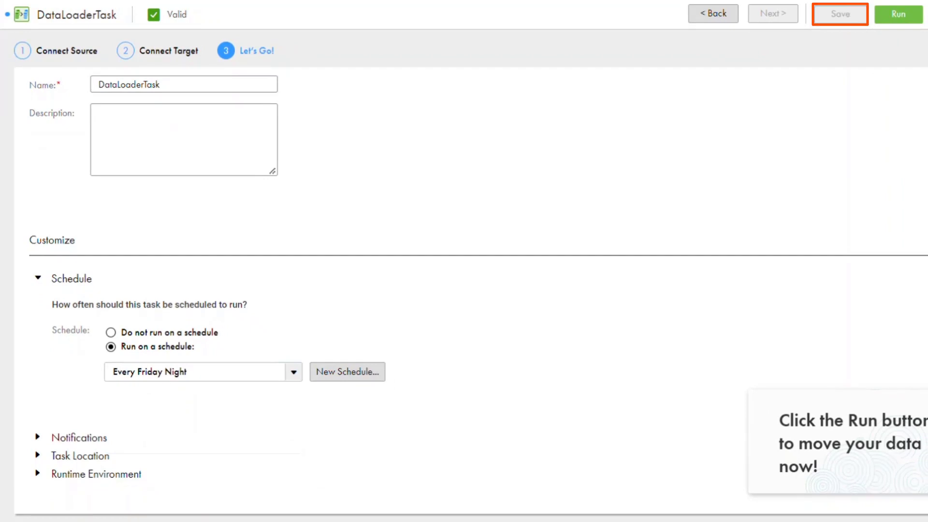
click(839, 14)
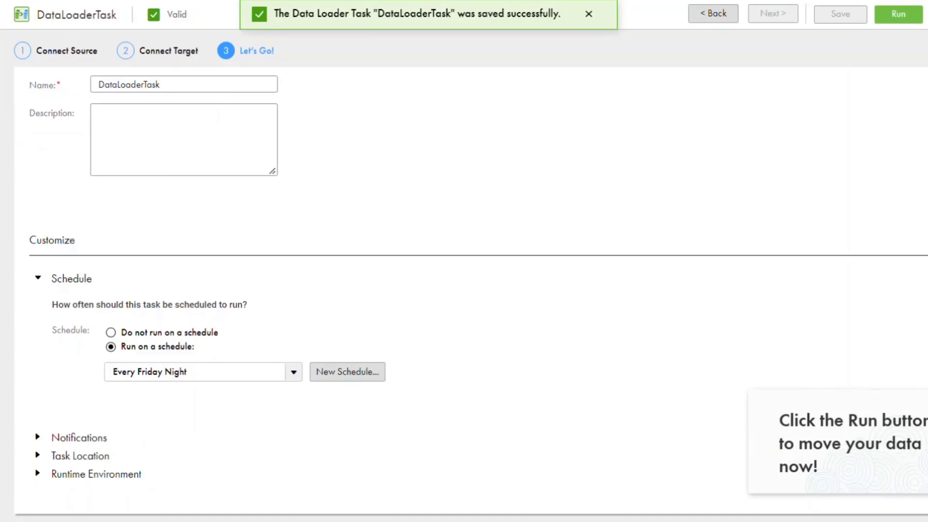
click(588, 13)
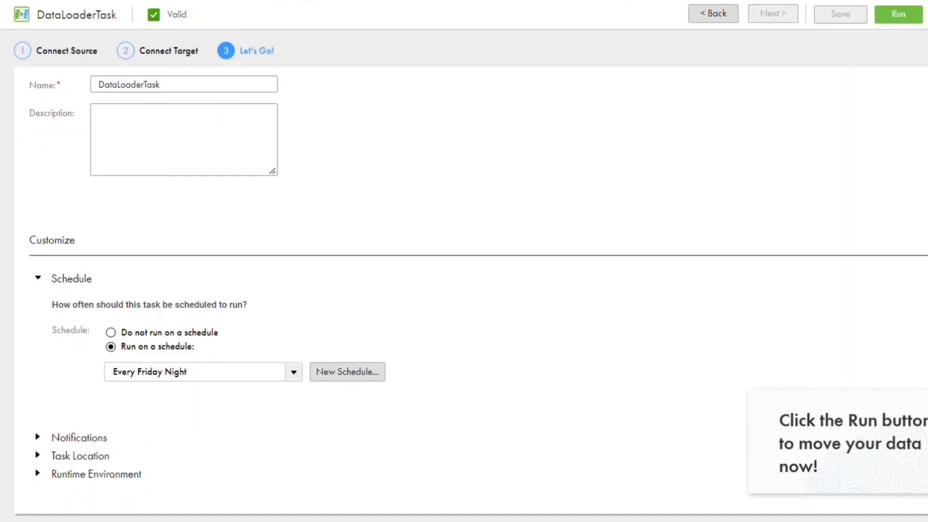